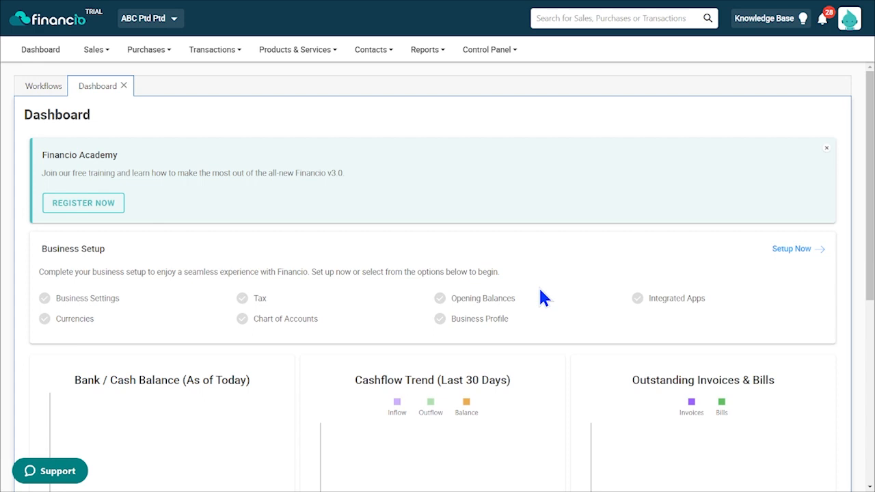
mouse_move(809, 258)
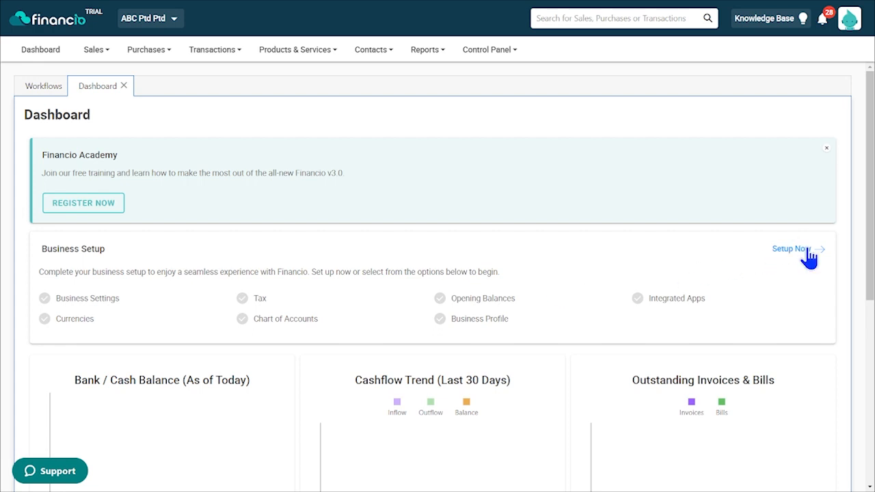
- Launch the Business Setup wizard via 'Setup Now' on the dashboard's Business Setup card
click(790, 249)
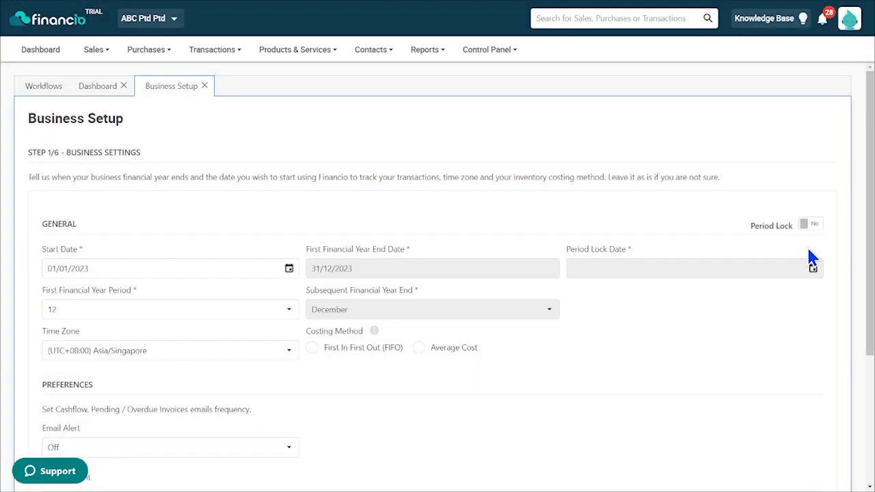
mouse_move(760, 217)
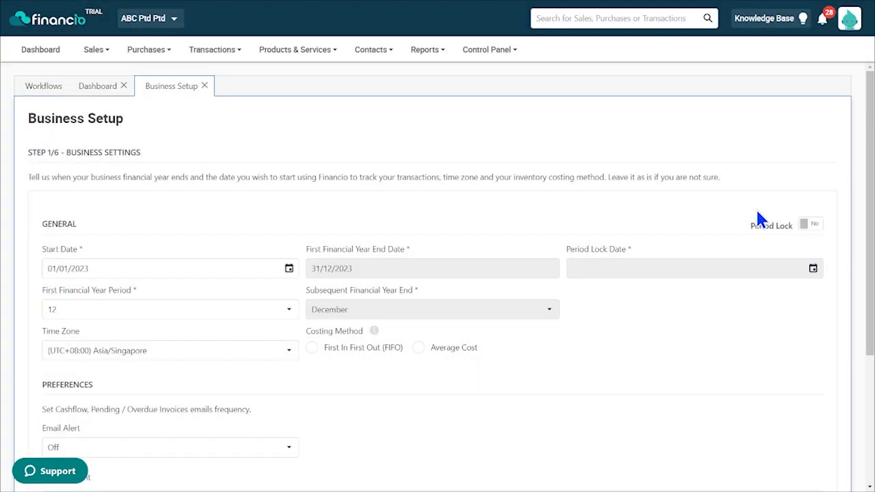
mouse_move(662, 169)
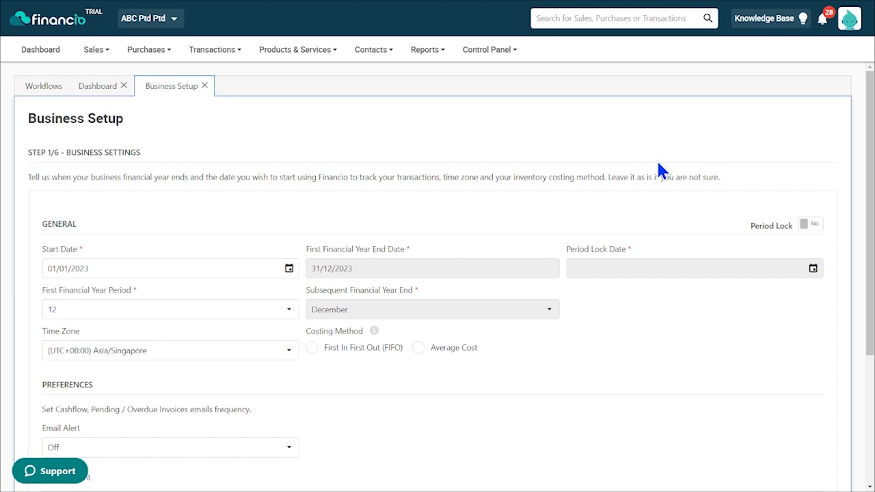
scroll(down, 3)
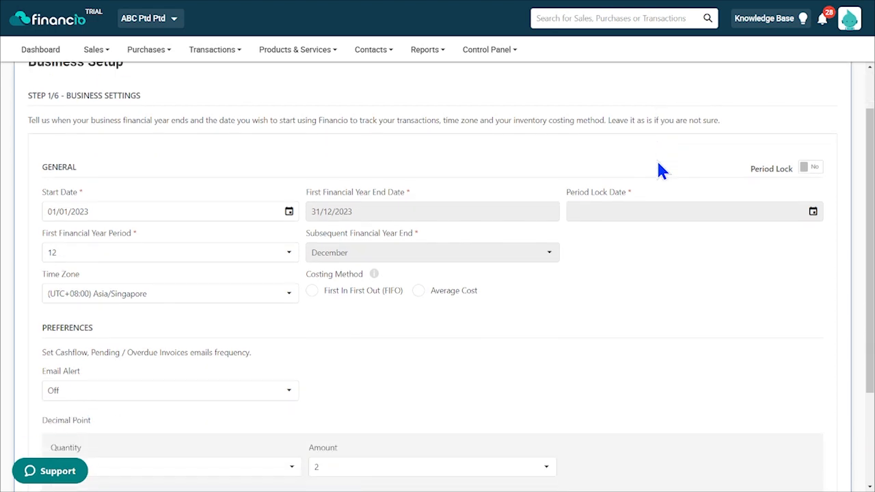
mouse_move(352, 126)
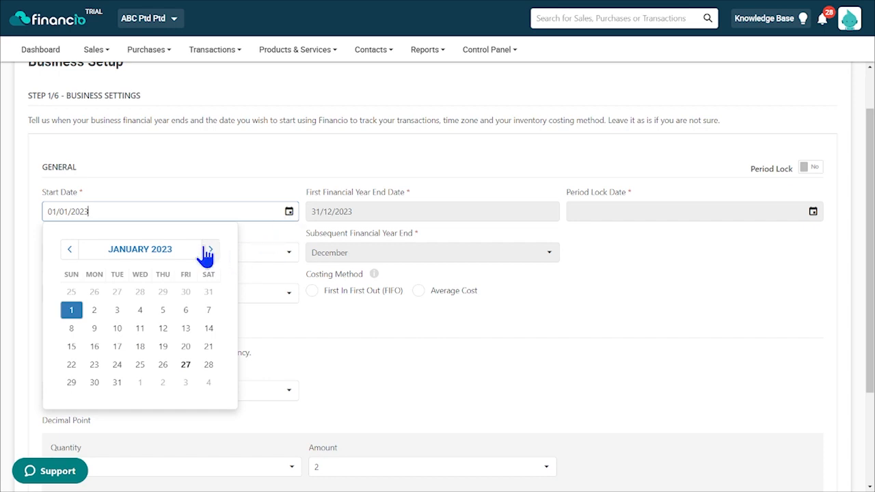
mouse_move(191, 271)
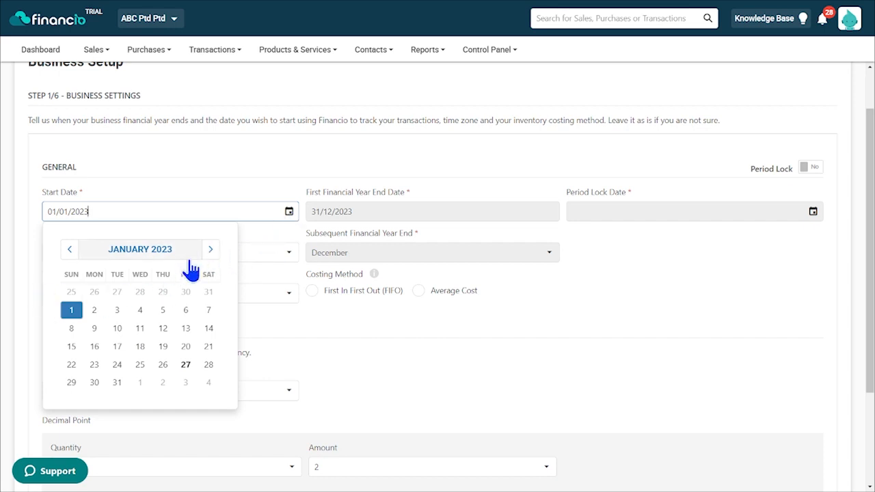
click(210, 249)
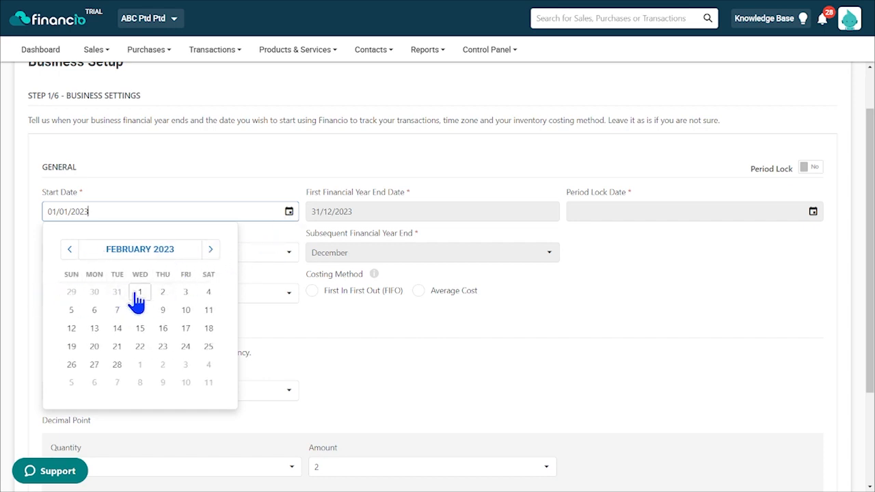
mouse_move(299, 170)
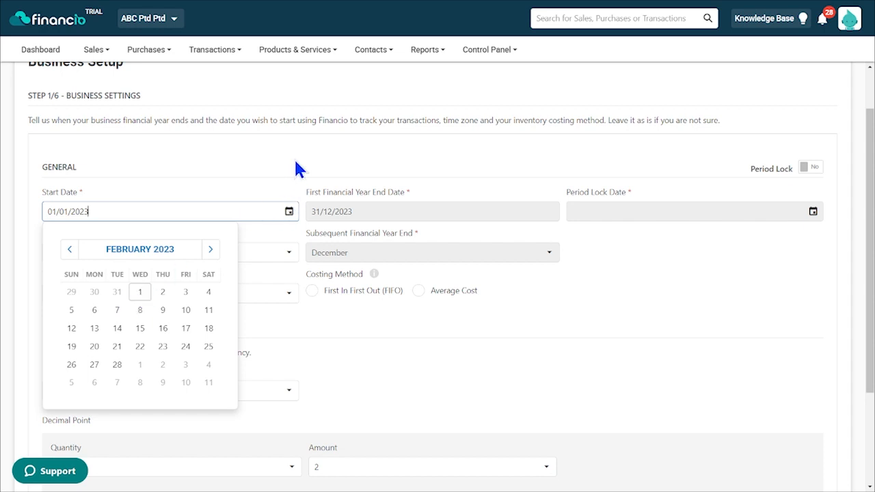
click(298, 167)
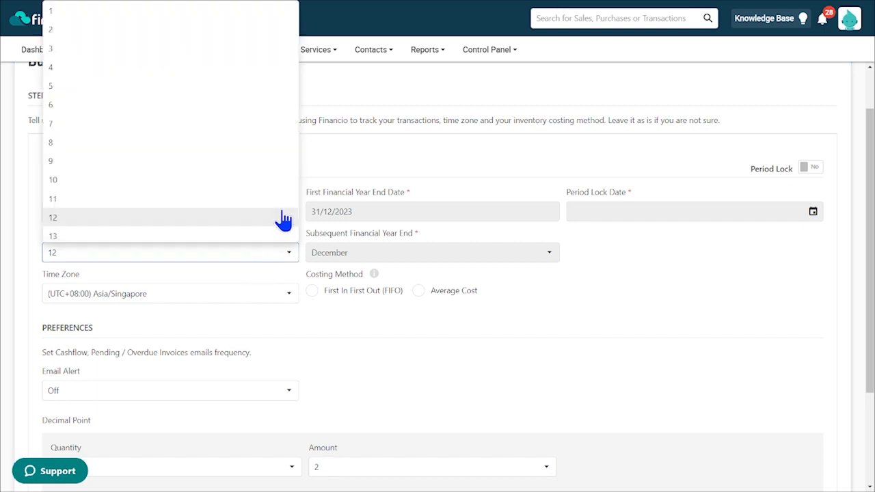
mouse_move(178, 11)
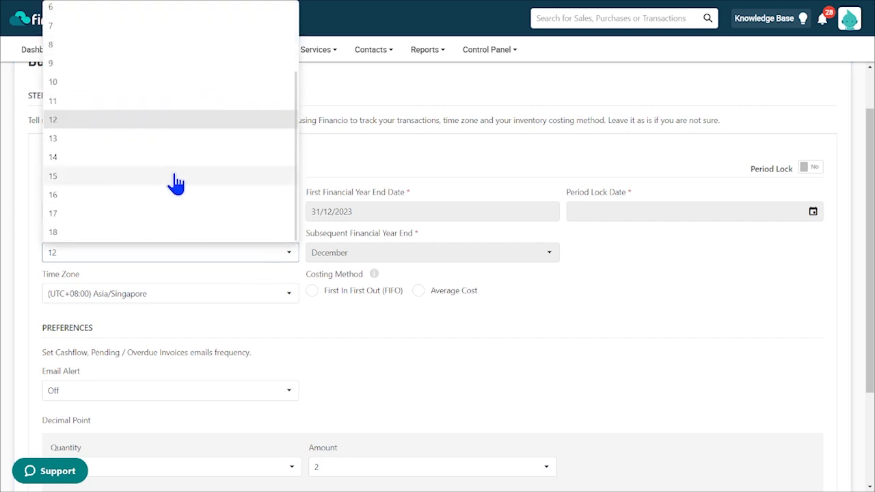
mouse_move(159, 235)
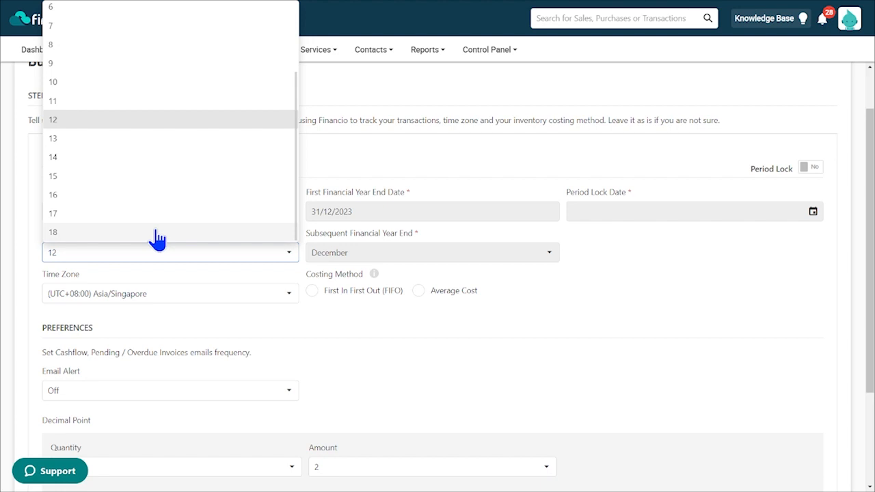
click(52, 121)
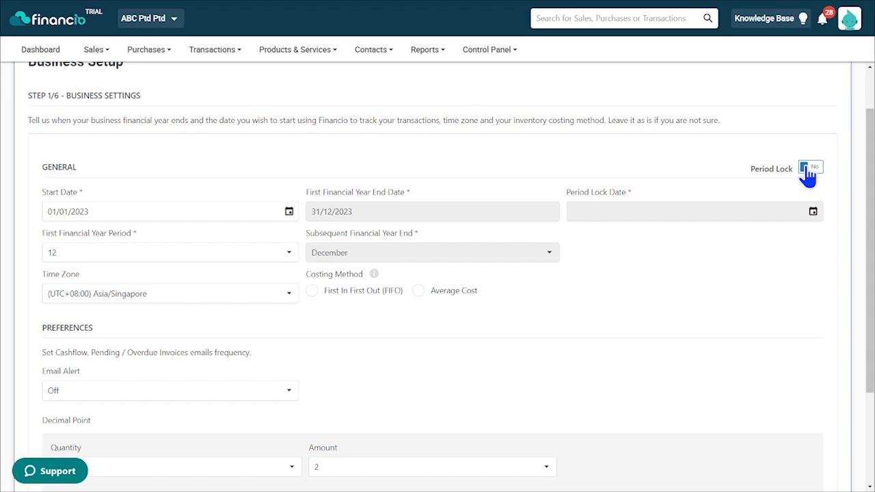
click(811, 167)
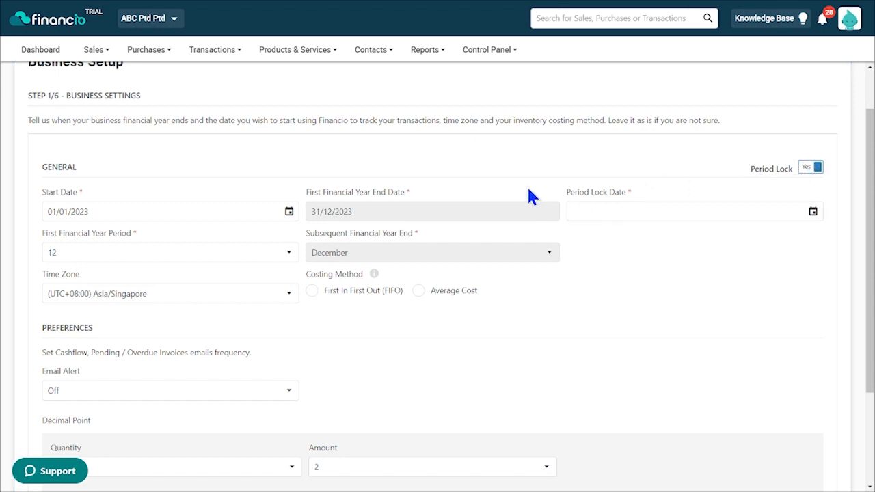
scroll(down, 3)
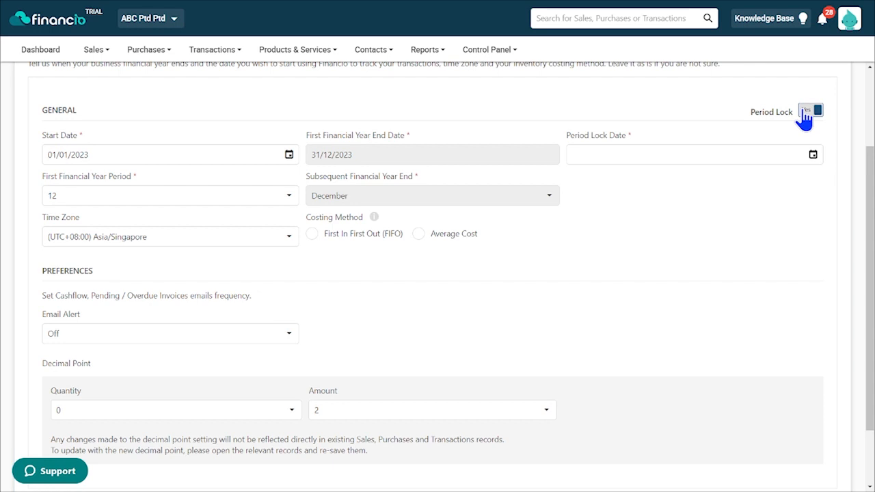
click(810, 109)
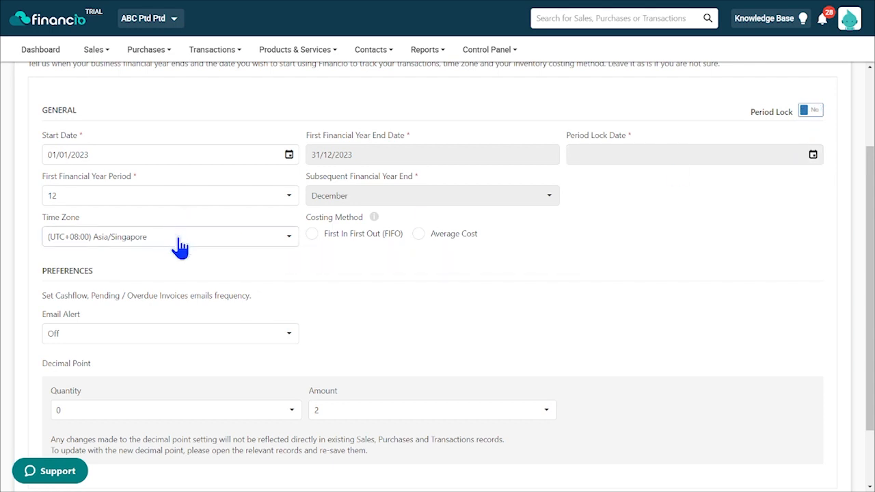
click(169, 236)
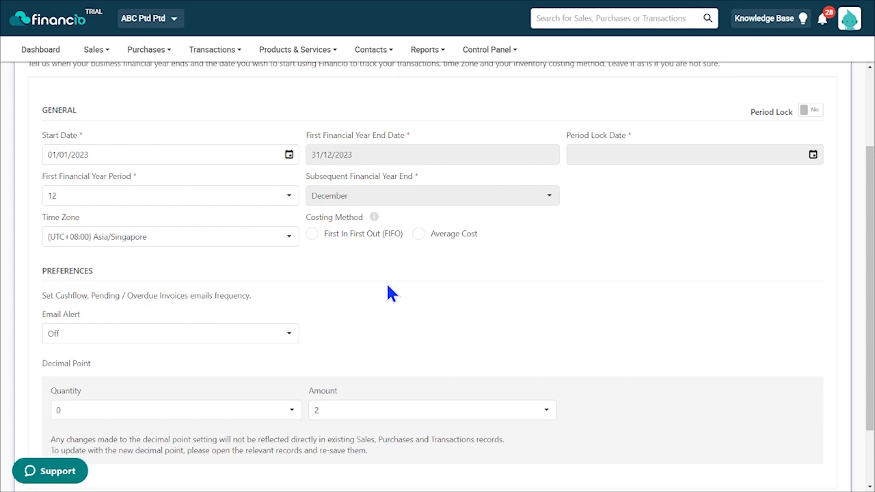
mouse_move(505, 259)
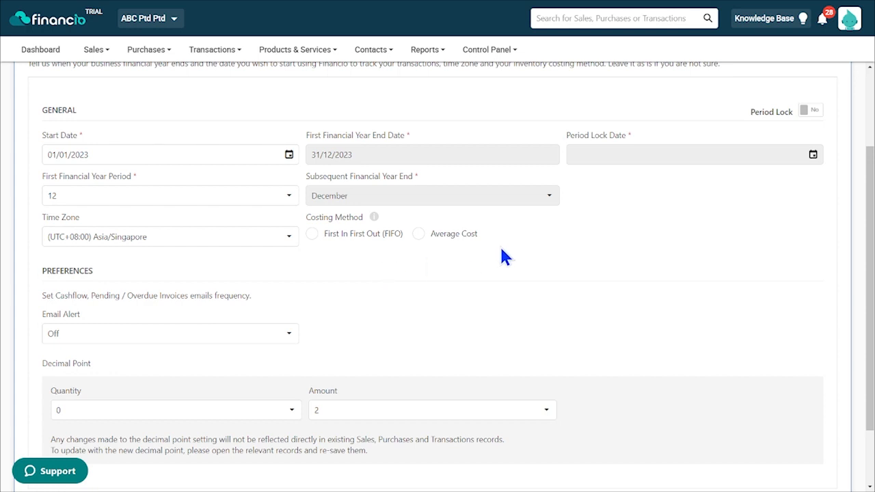
mouse_move(328, 286)
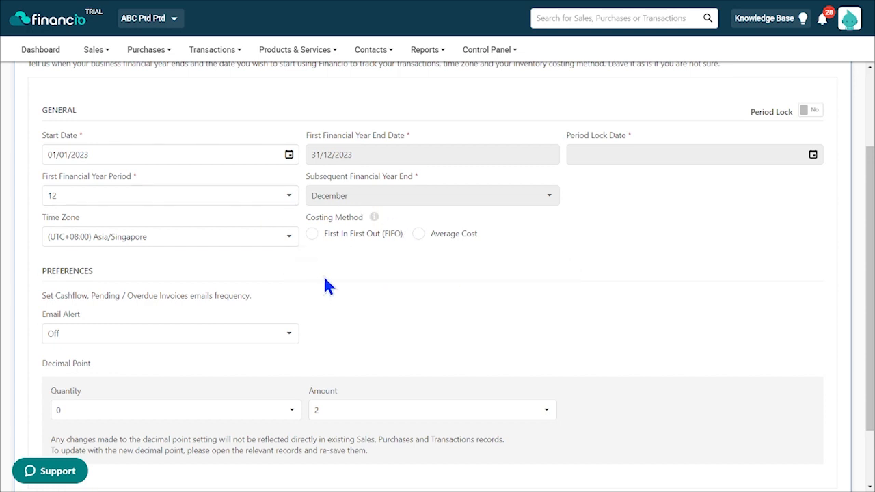
- Choose First In First Out (FIFO) as the inventory costing method
click(311, 234)
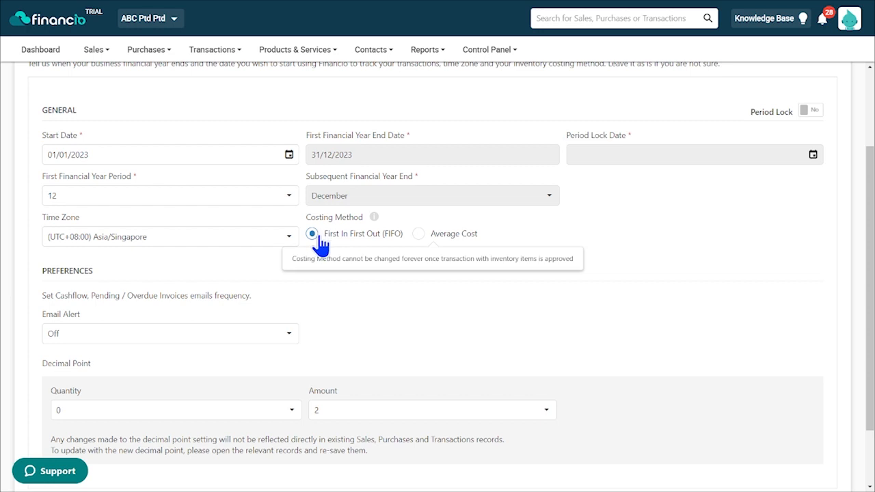
mouse_move(140, 286)
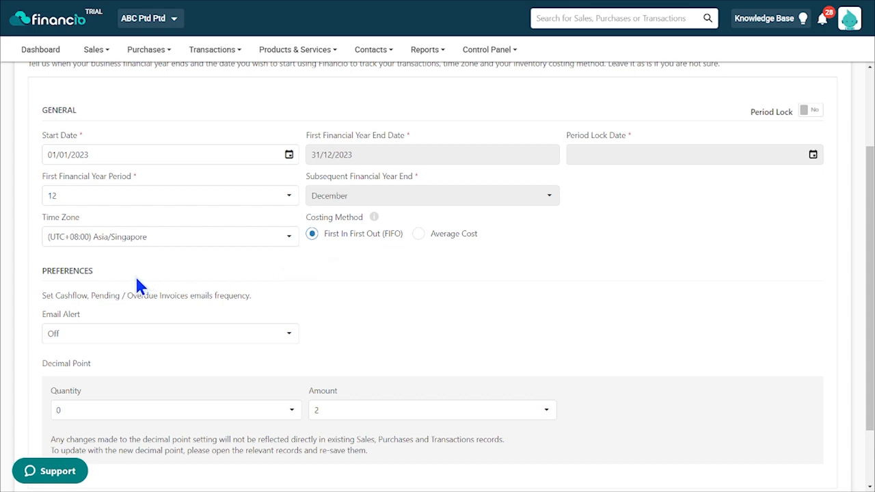
mouse_move(145, 304)
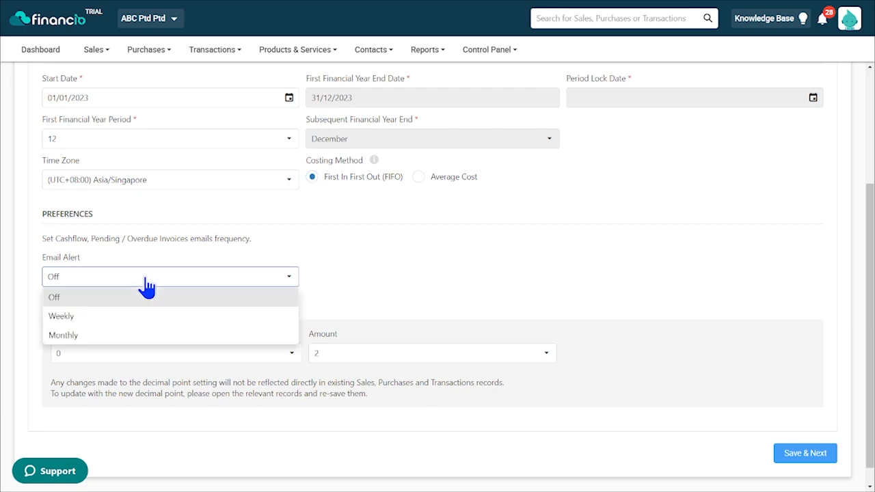
mouse_move(116, 339)
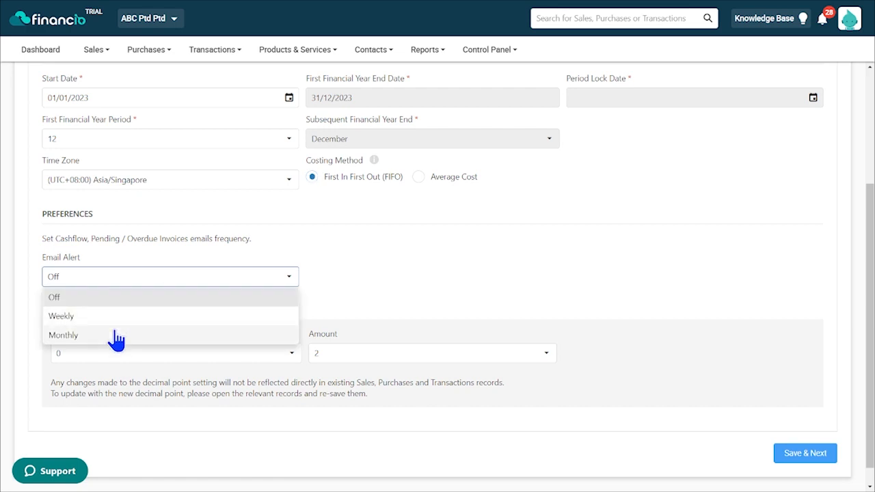
mouse_move(109, 300)
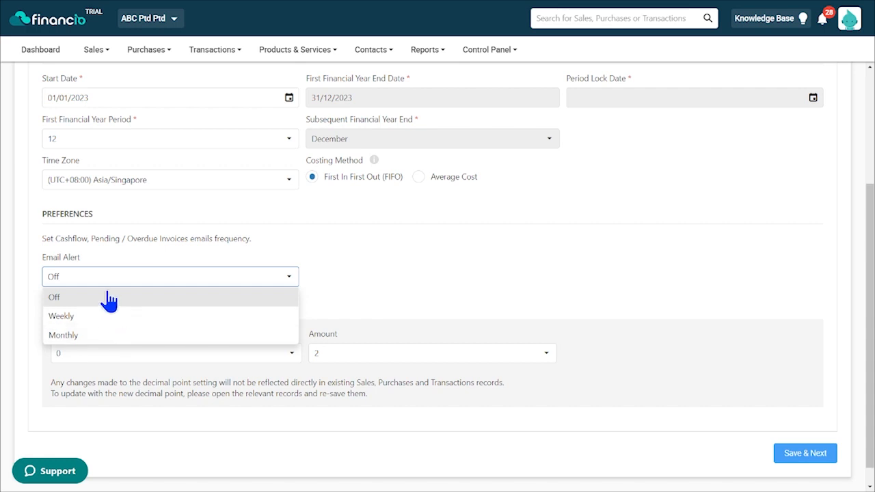
click(53, 297)
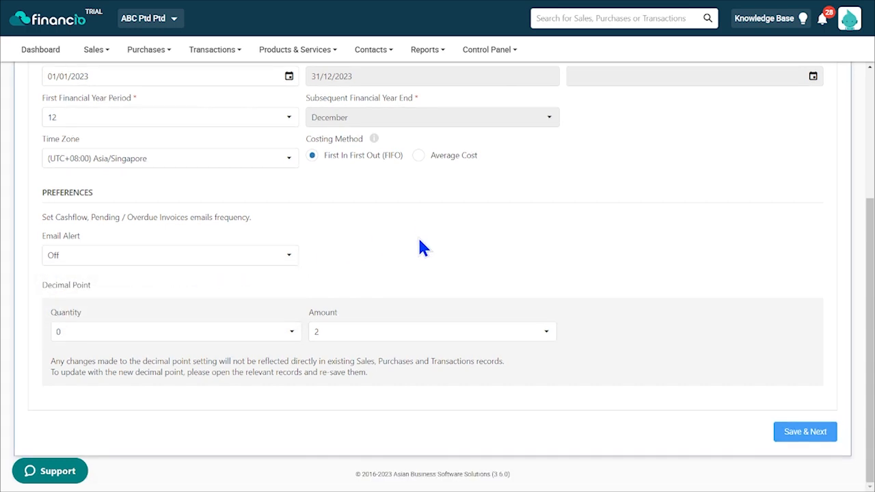
- Keep quantity decimals at 0 and amount decimals at 2, then Save & Next
click(175, 332)
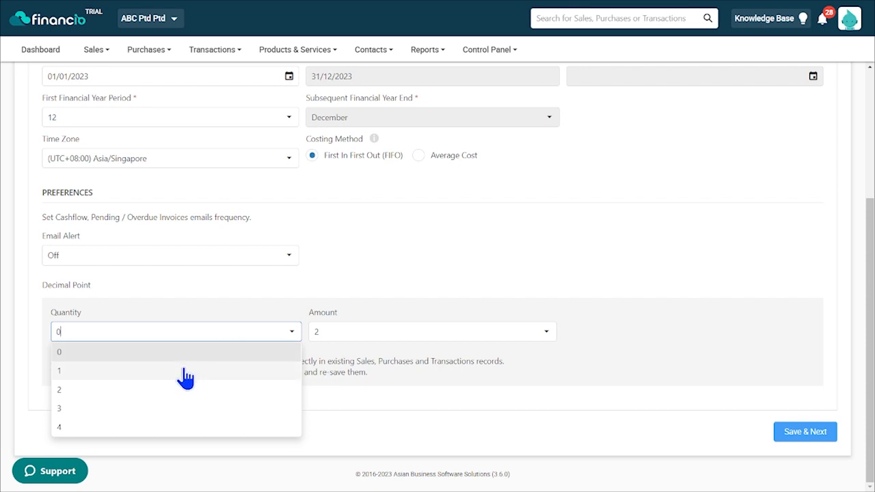
click(59, 352)
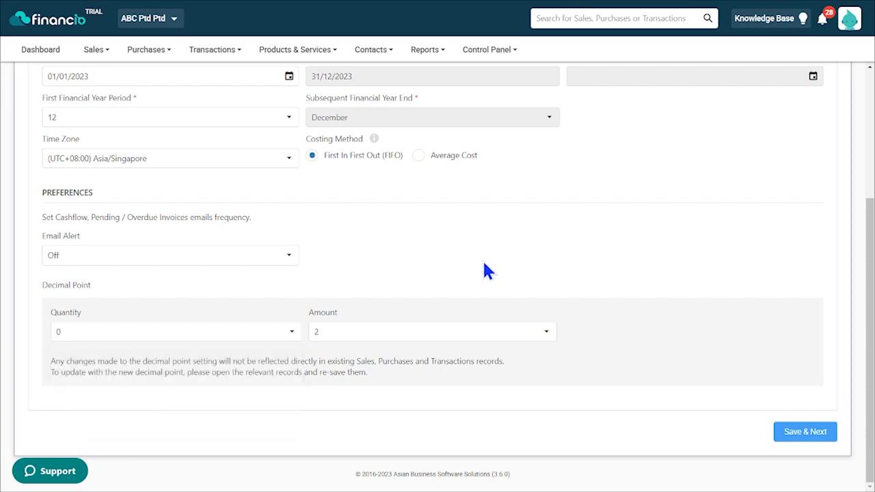
click(432, 332)
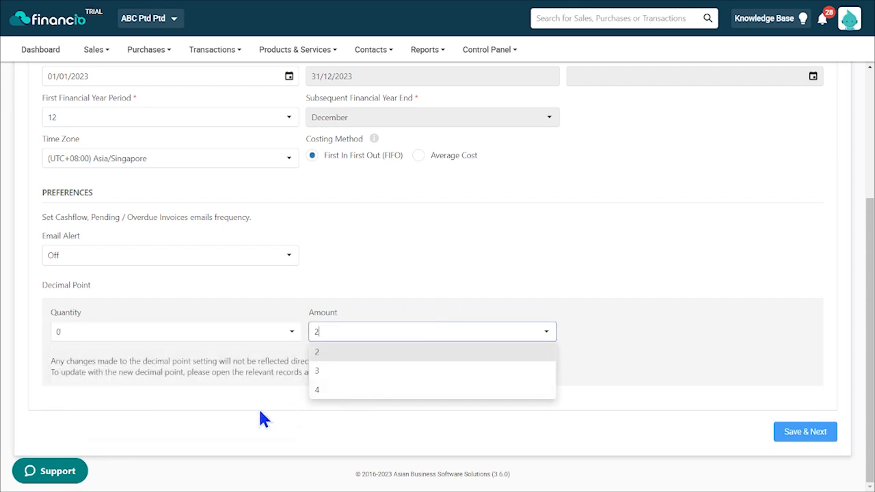
click(317, 353)
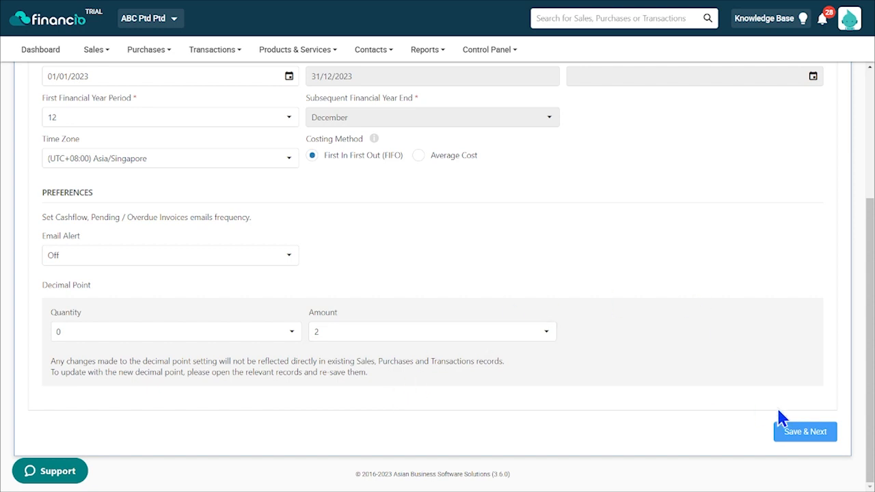
click(804, 432)
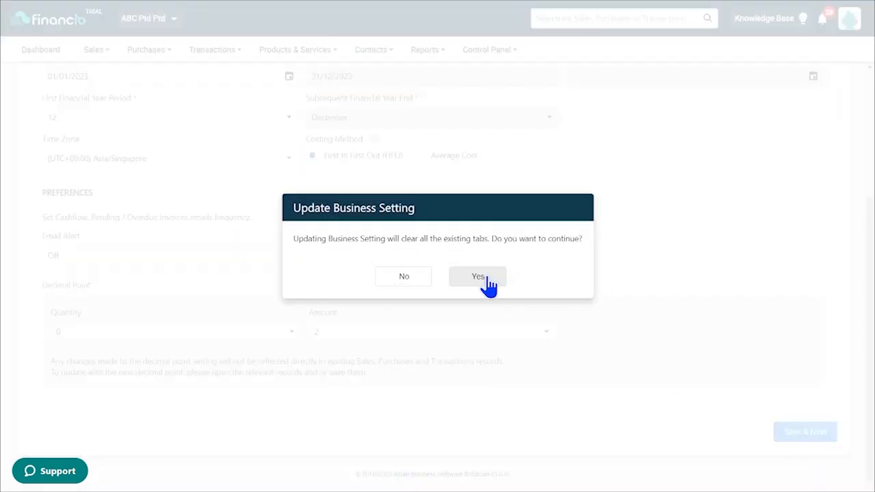